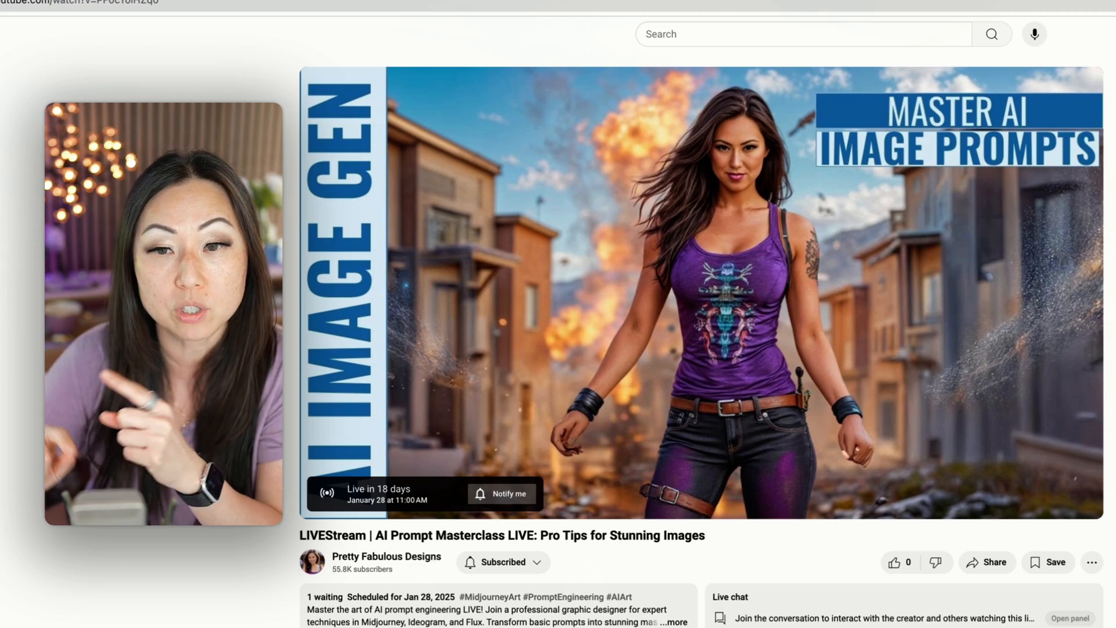
mouse_move(896, 432)
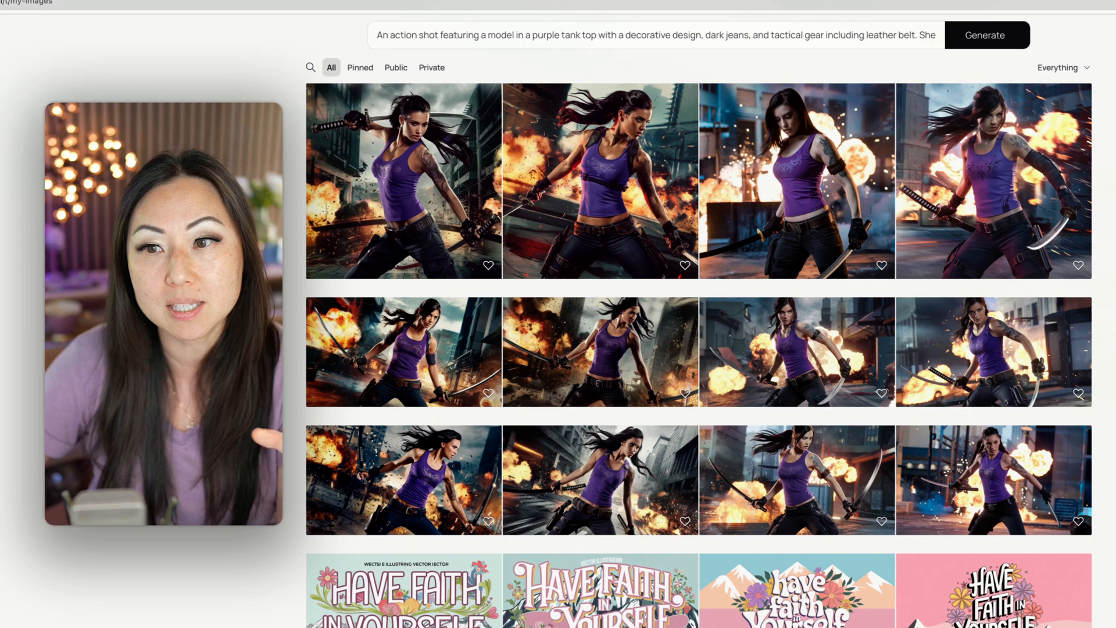
Generate a new batch of four Ideogram images from the purple tank top heroine prompt.
click(986, 34)
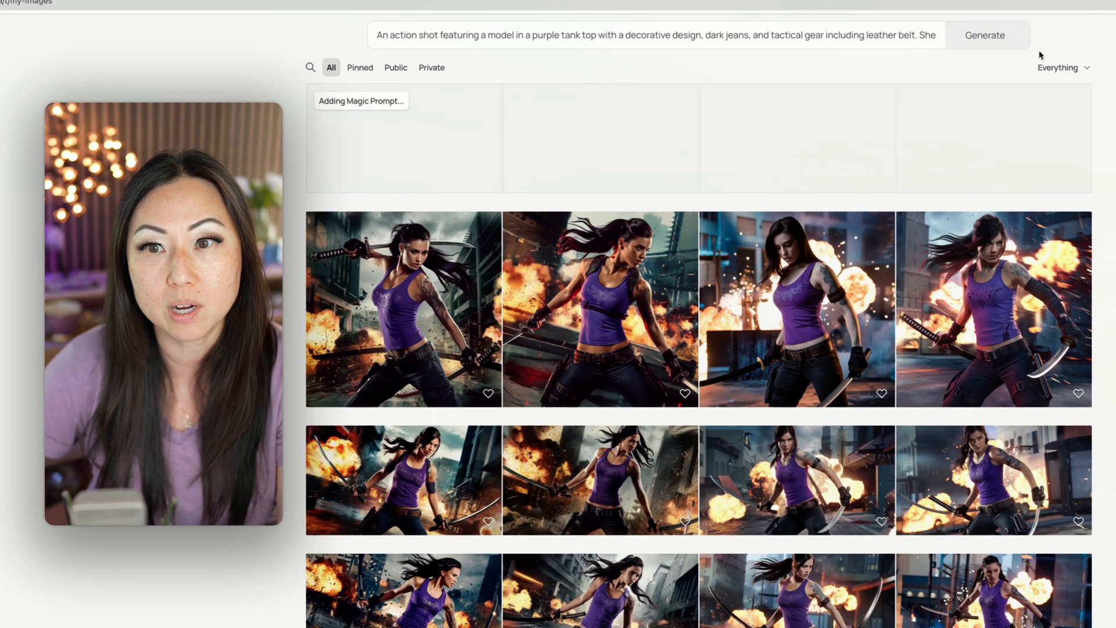
click(984, 35)
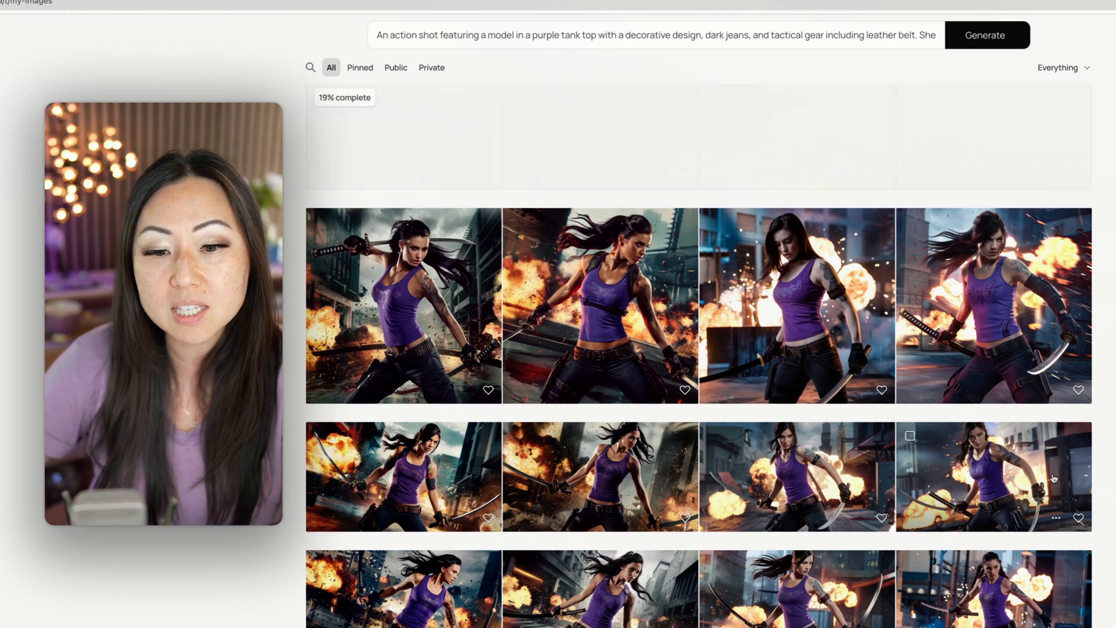
scroll(down, 3)
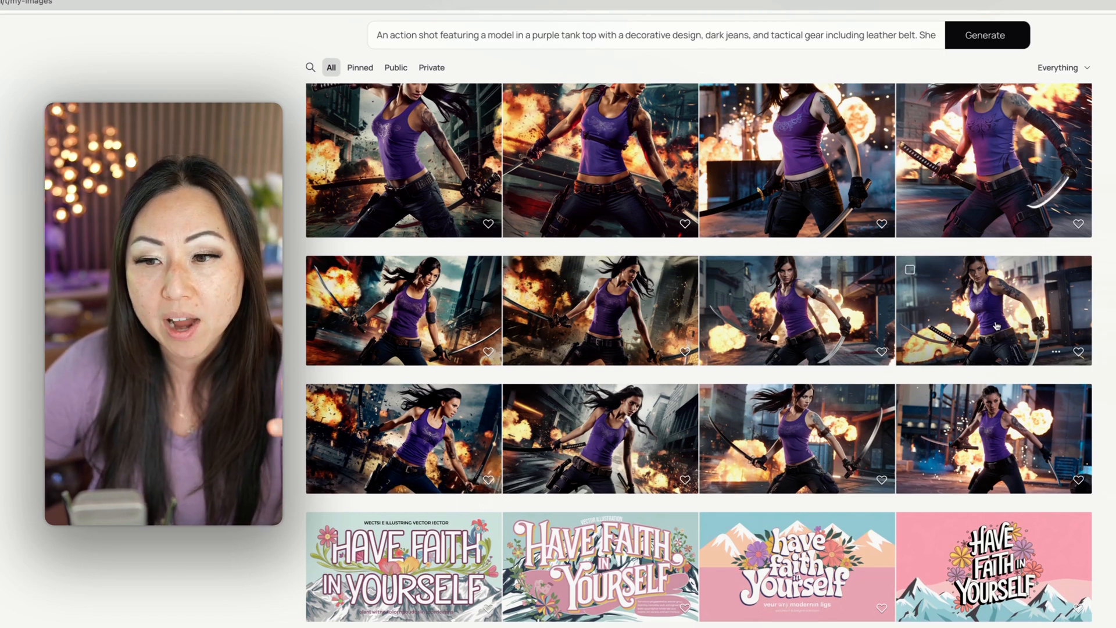
View one generated heroine image full size, then return to the My Images grid.
click(994, 310)
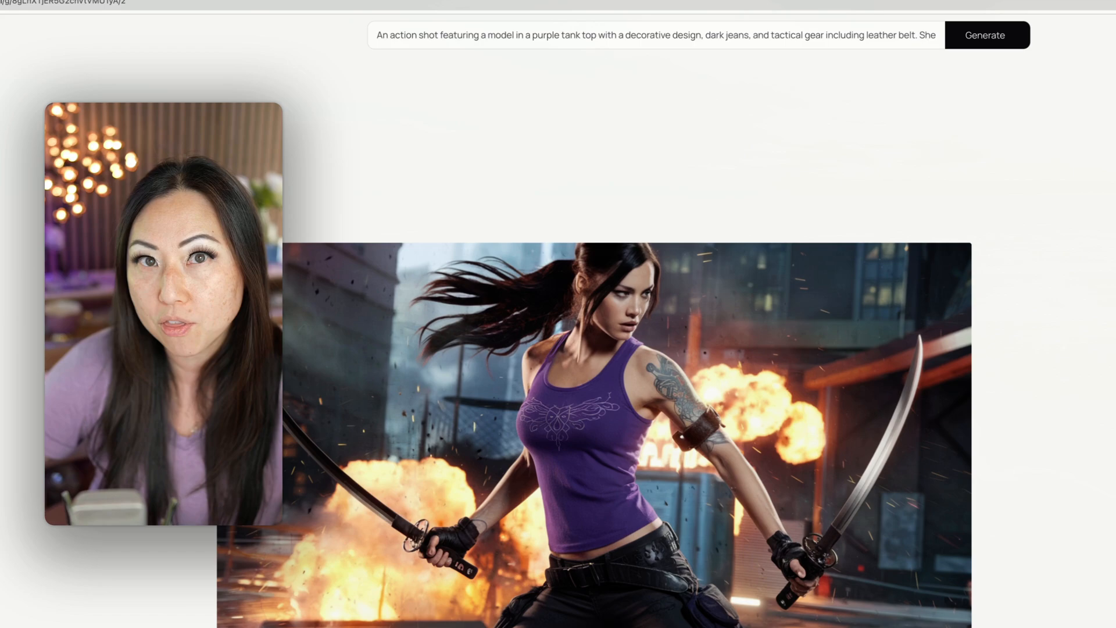
click(986, 35)
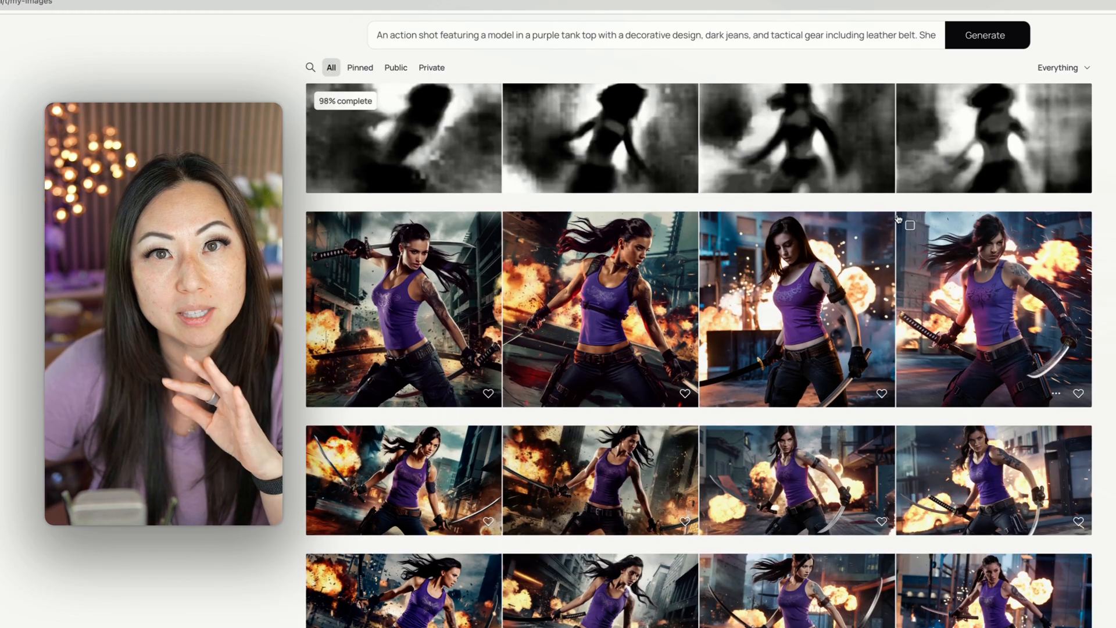
scroll(down, 3)
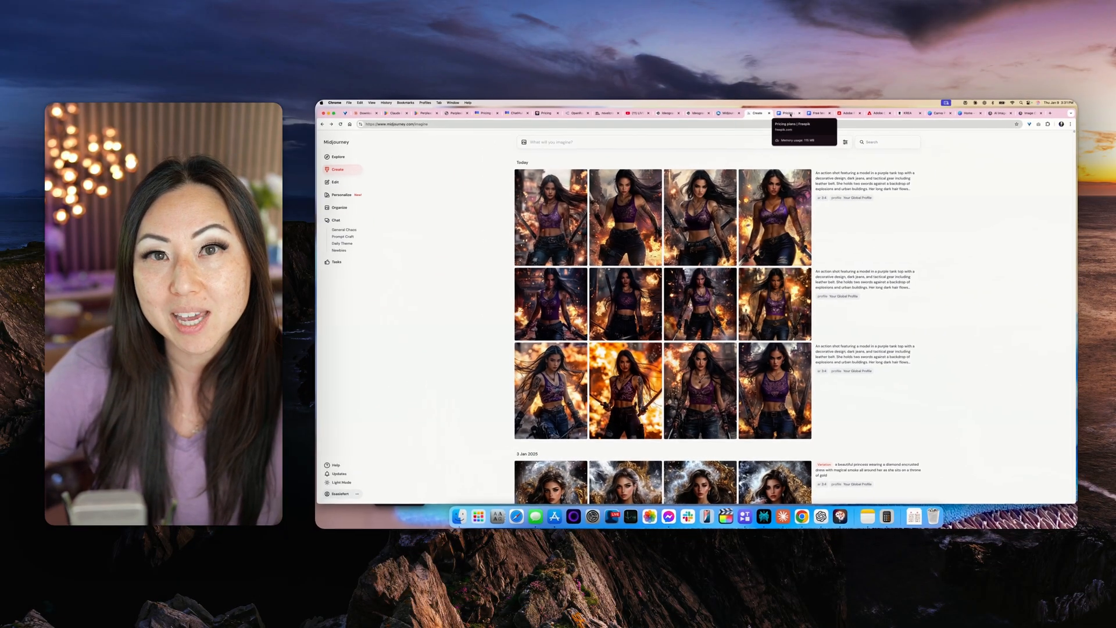
Switch to Freepik's pricing page listing Essential, Premium and Premium+ plans.
click(783, 112)
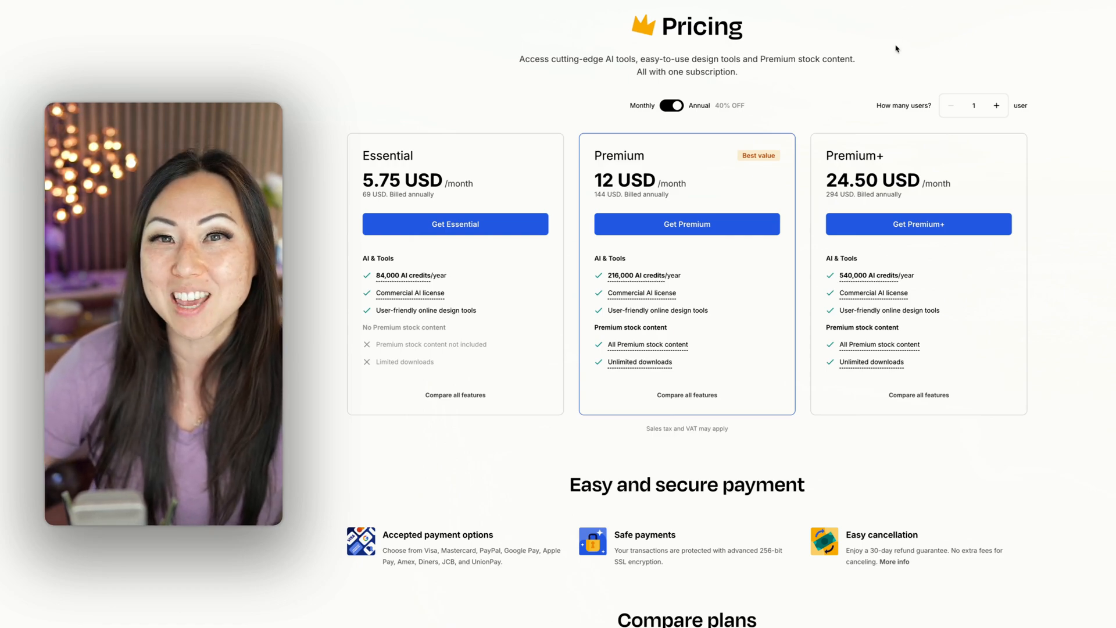
mouse_move(694, 203)
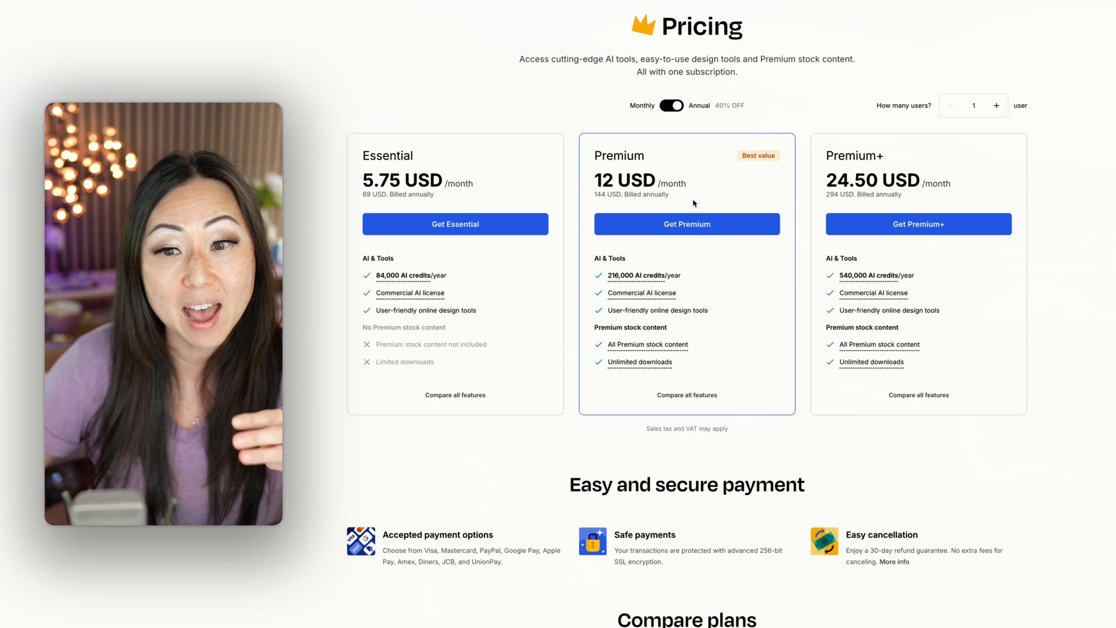
mouse_move(852, 85)
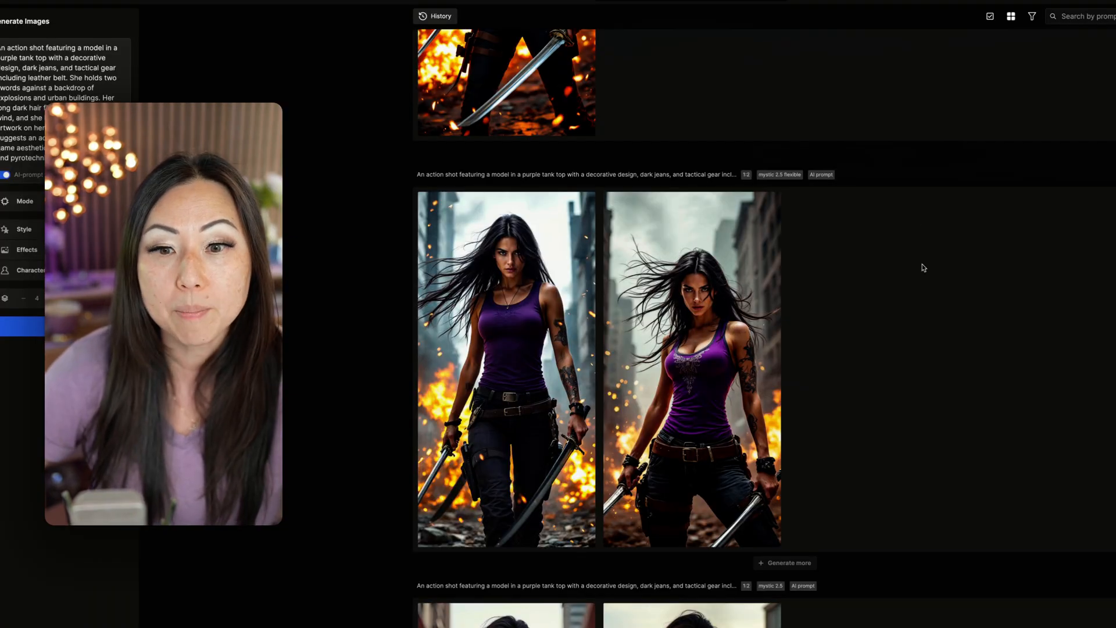
scroll(down, 3)
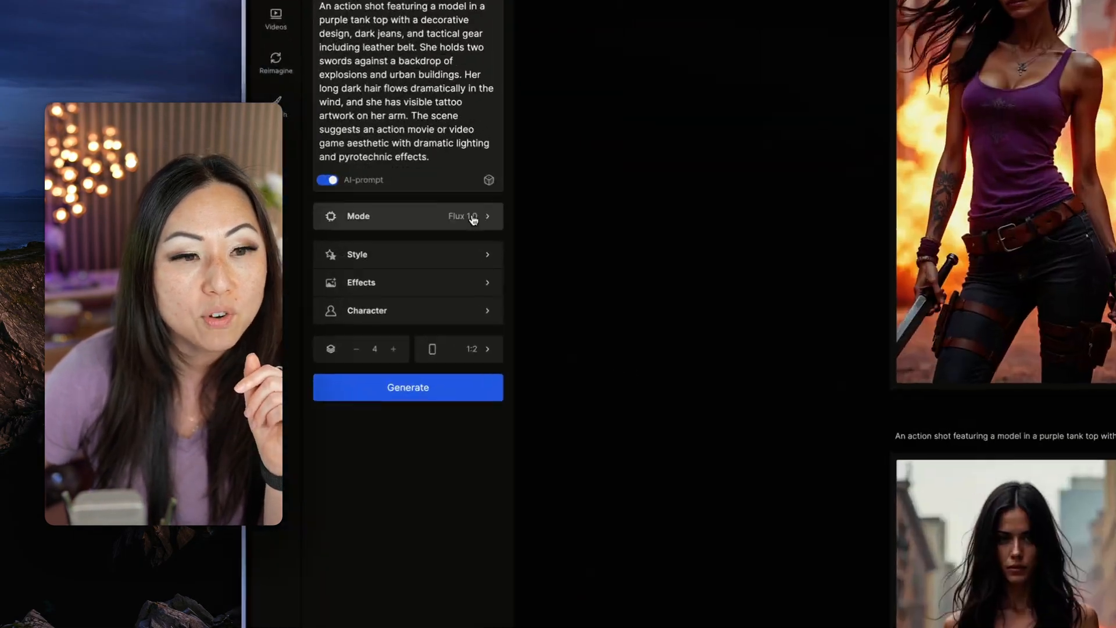
click(408, 216)
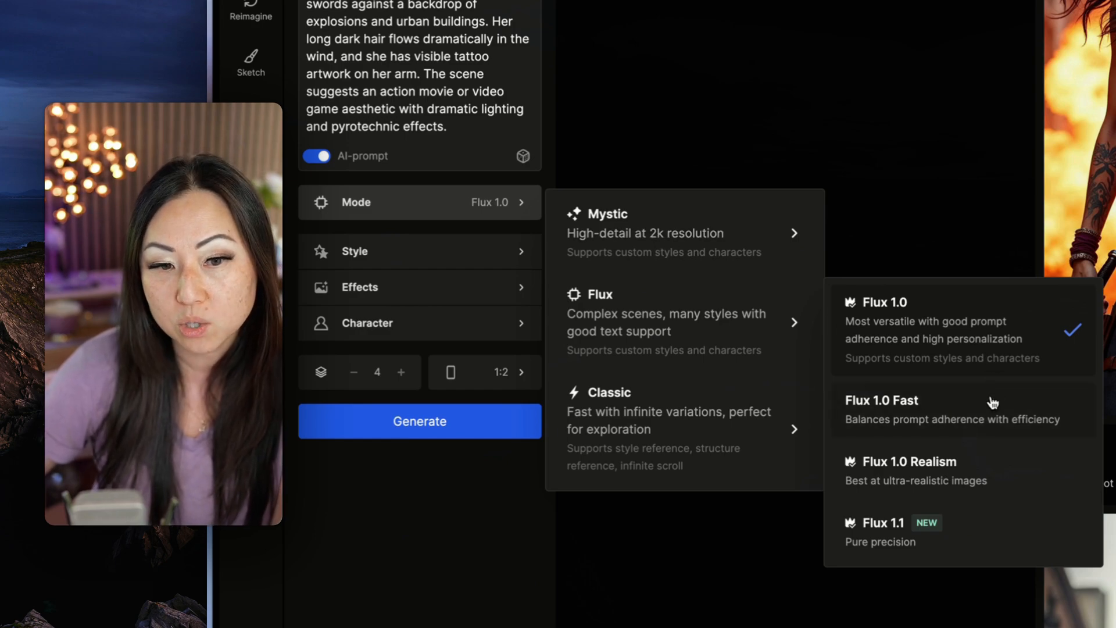
mouse_move(963, 551)
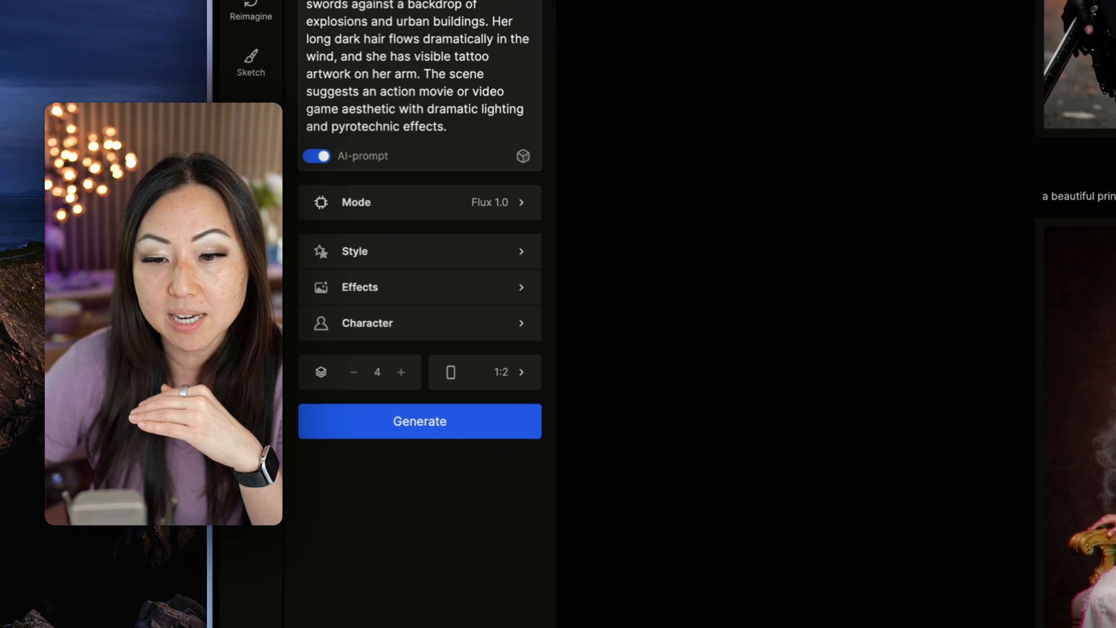
Show the full generation history and scroll through the Mystic, Flux and Classic heroine results.
click(420, 421)
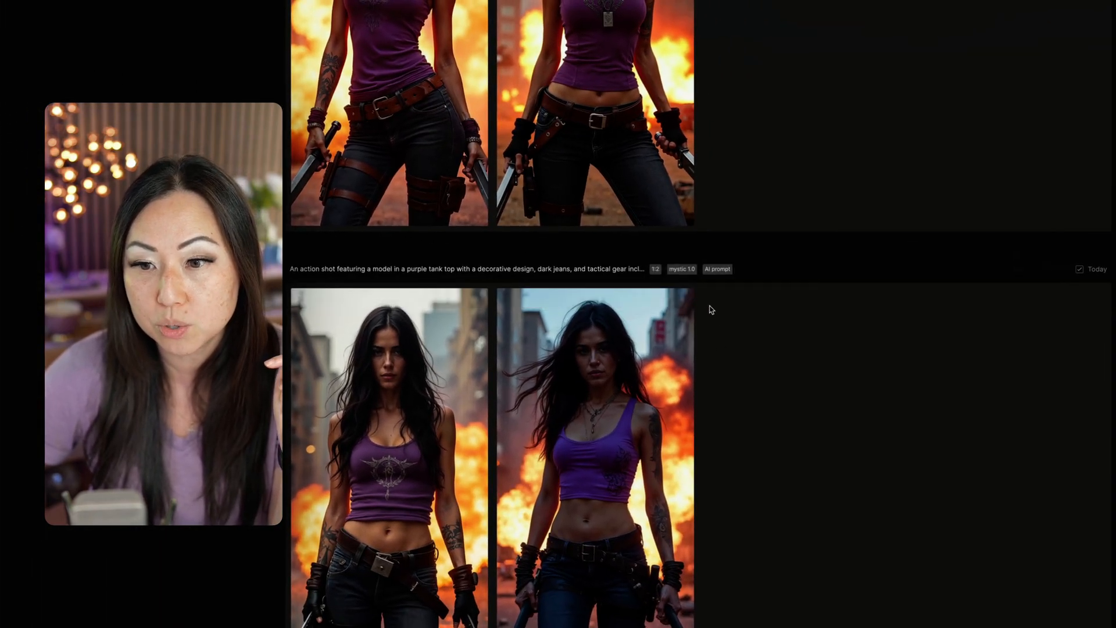
scroll(down, 3)
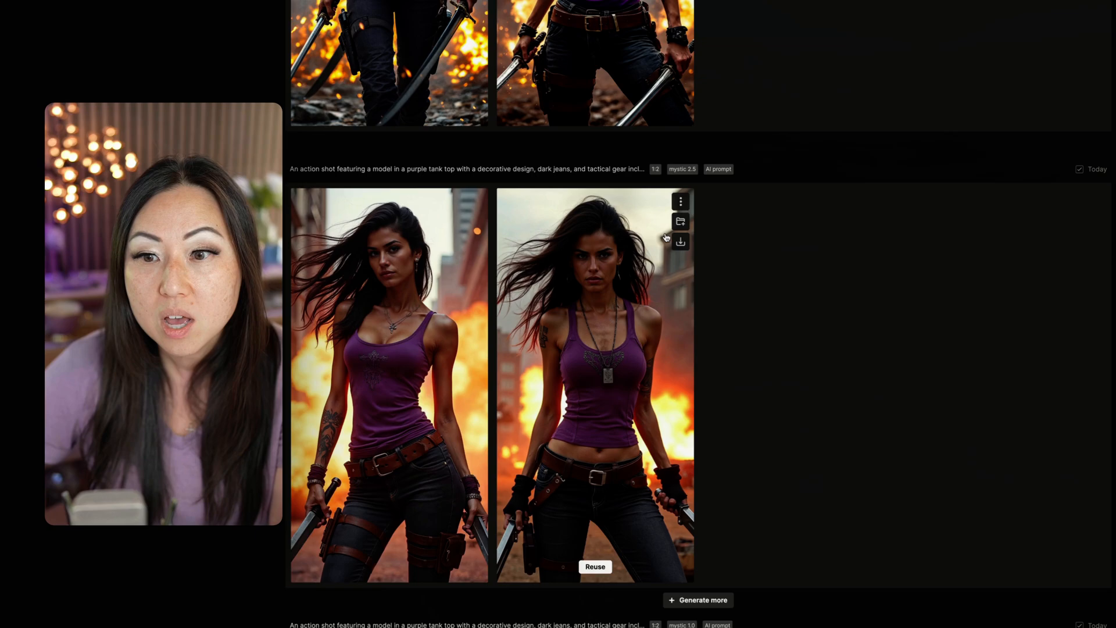
scroll(down, 3)
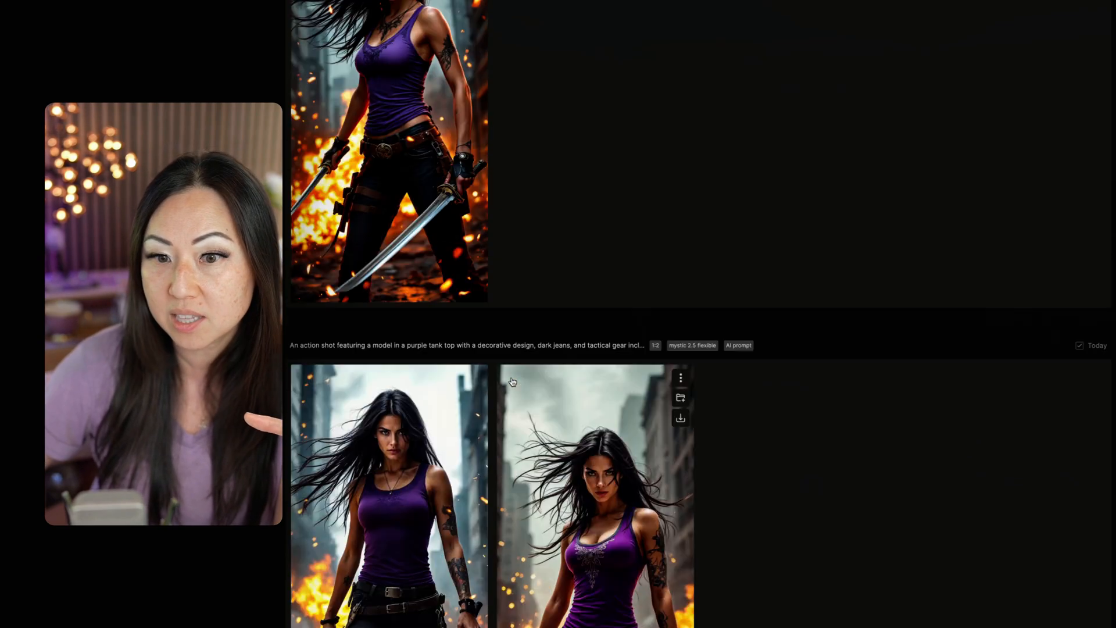
scroll(down, 3)
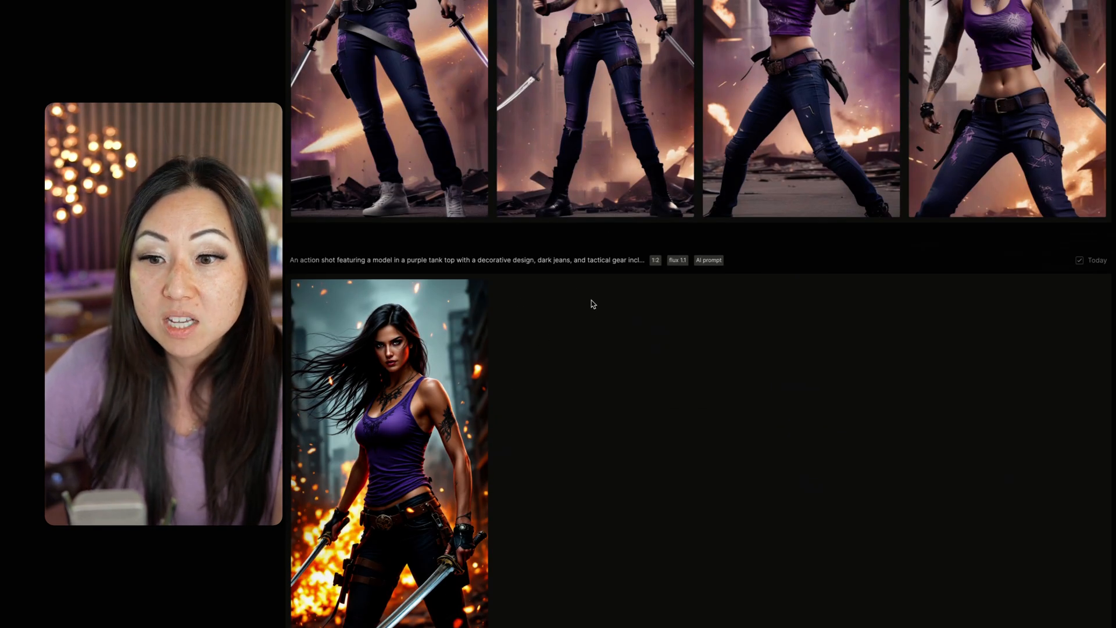
scroll(down, 3)
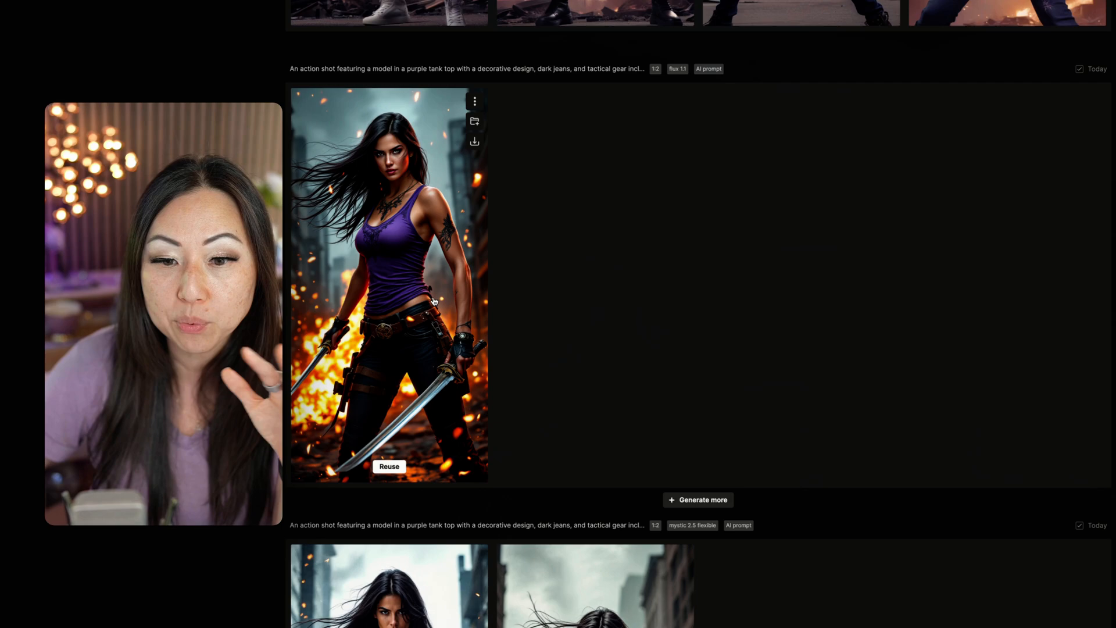
mouse_move(631, 199)
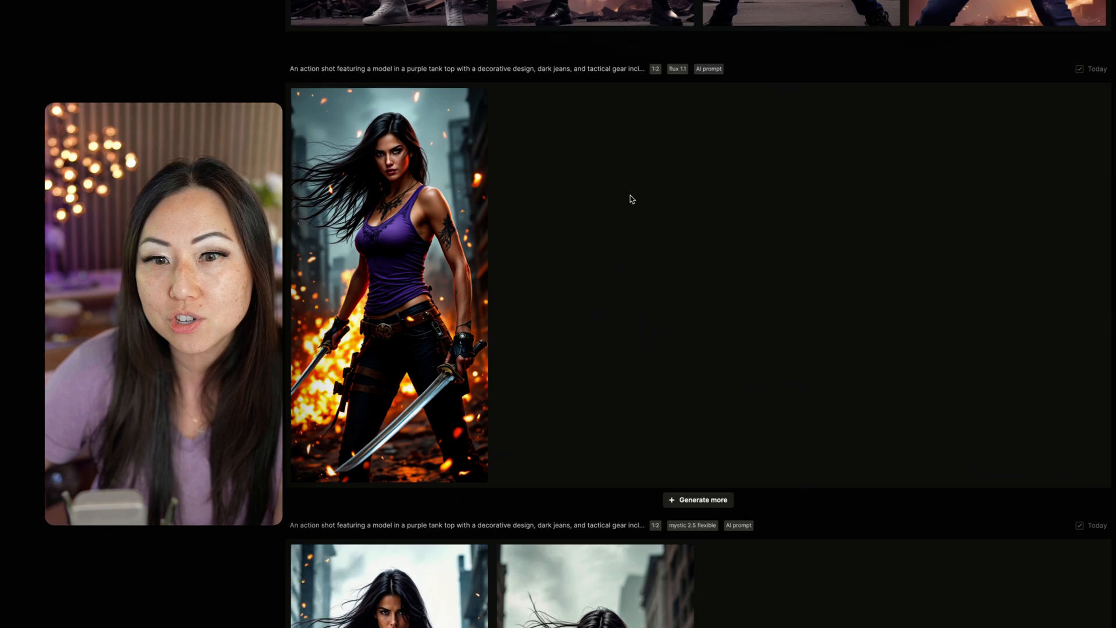
scroll(down, 3)
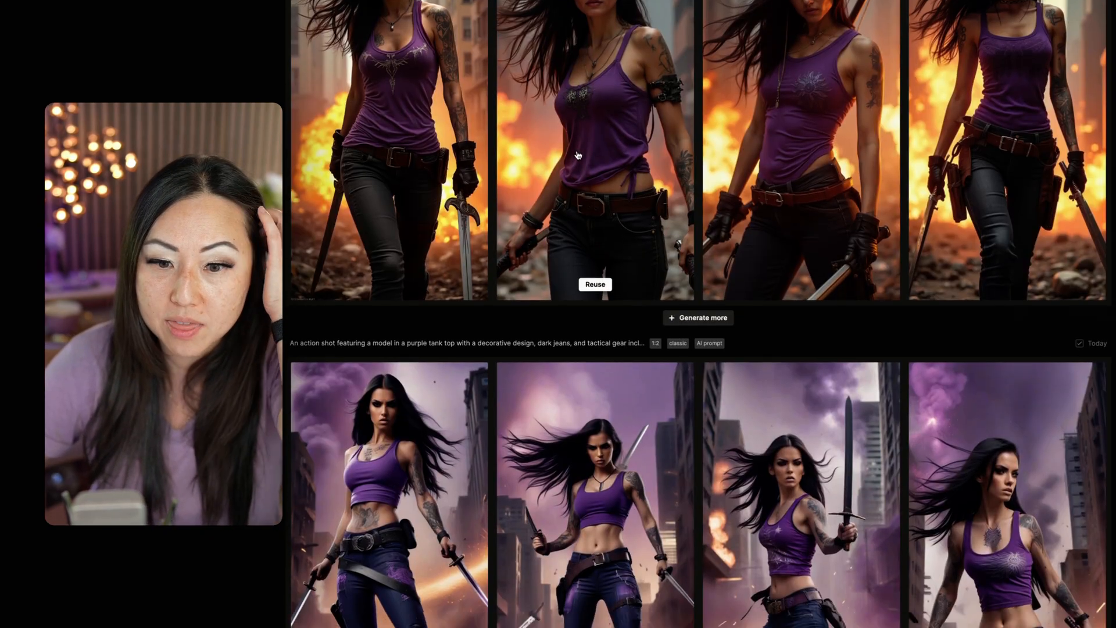
scroll(down, 3)
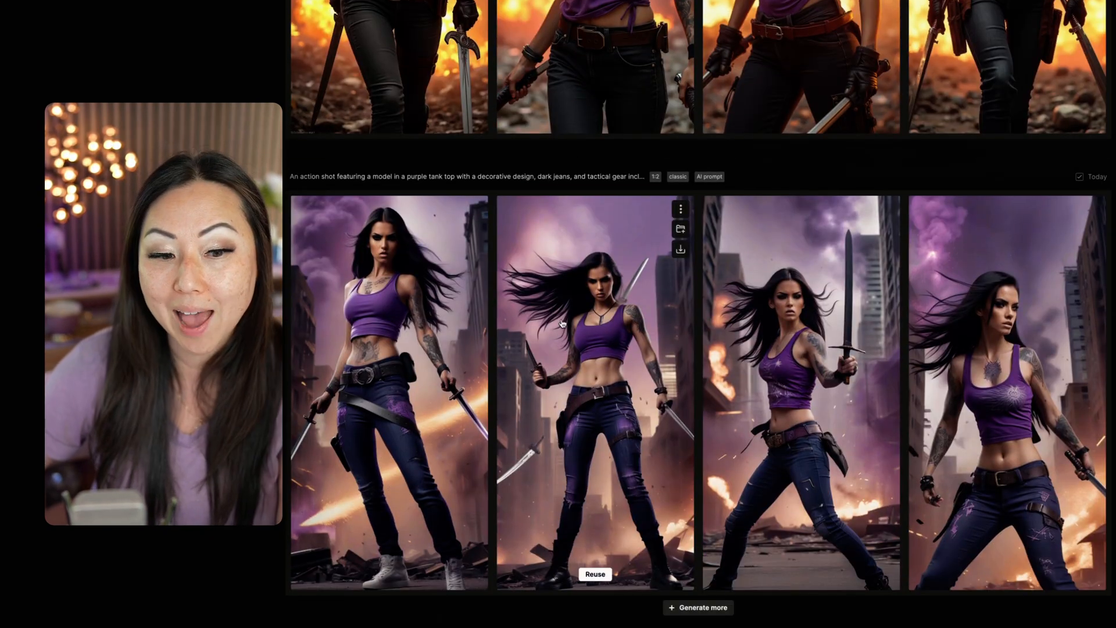
scroll(down, 3)
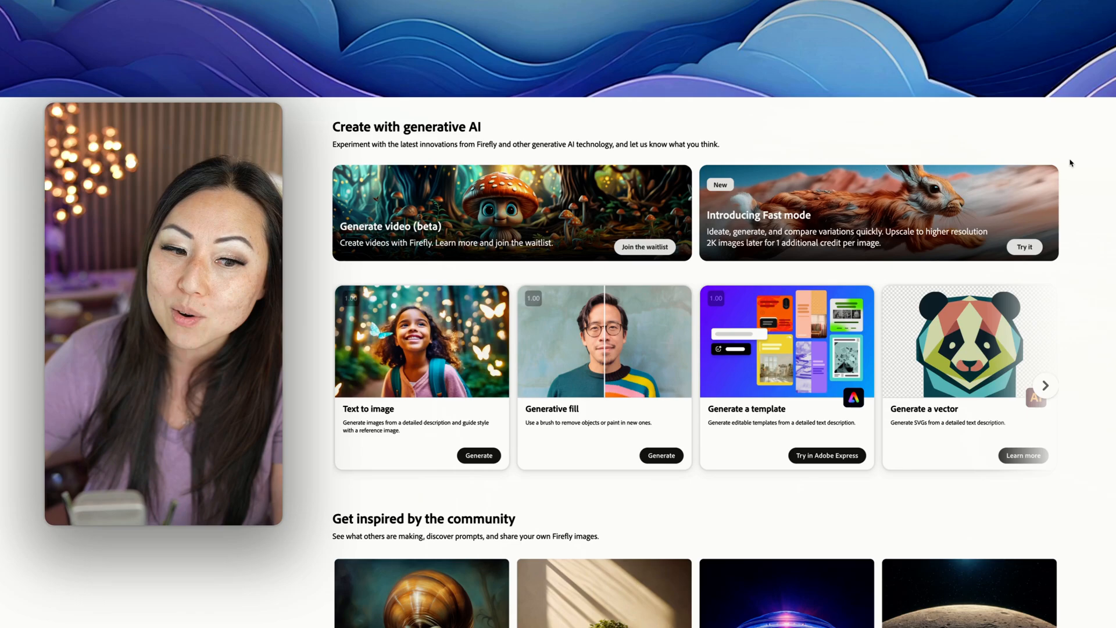
Review the Firefly plan's US$4.99 monthly and US$49.99 yearly options, then close the dialog.
scroll(up, 3)
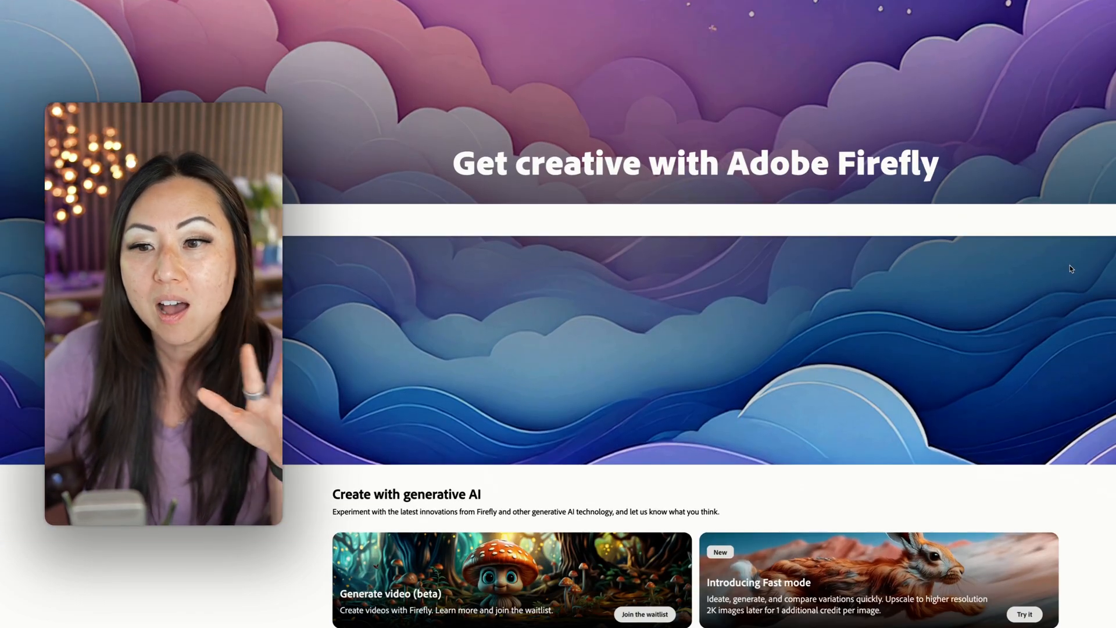
scroll(down, 3)
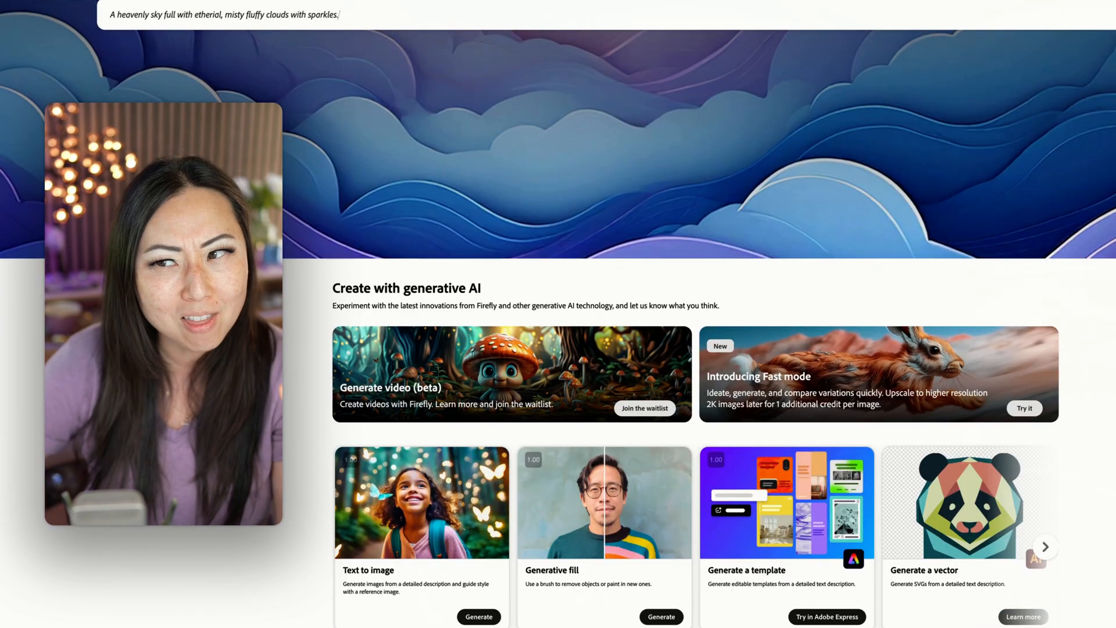
scroll(down, 3)
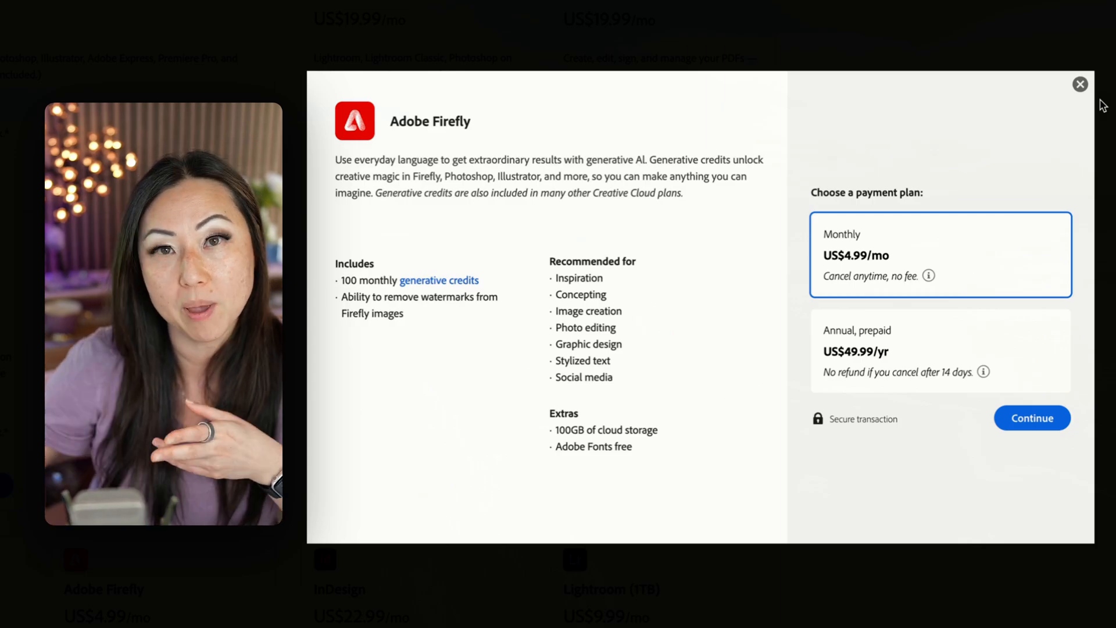
click(1080, 84)
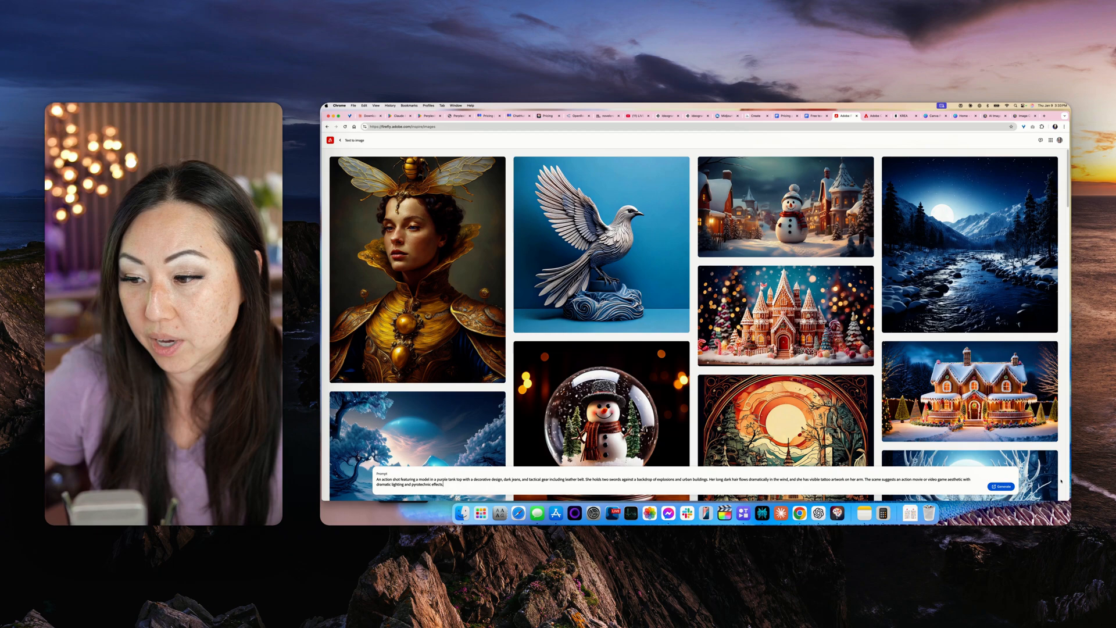
Generate four Firefly images of the heroine against burning city streets.
click(1002, 486)
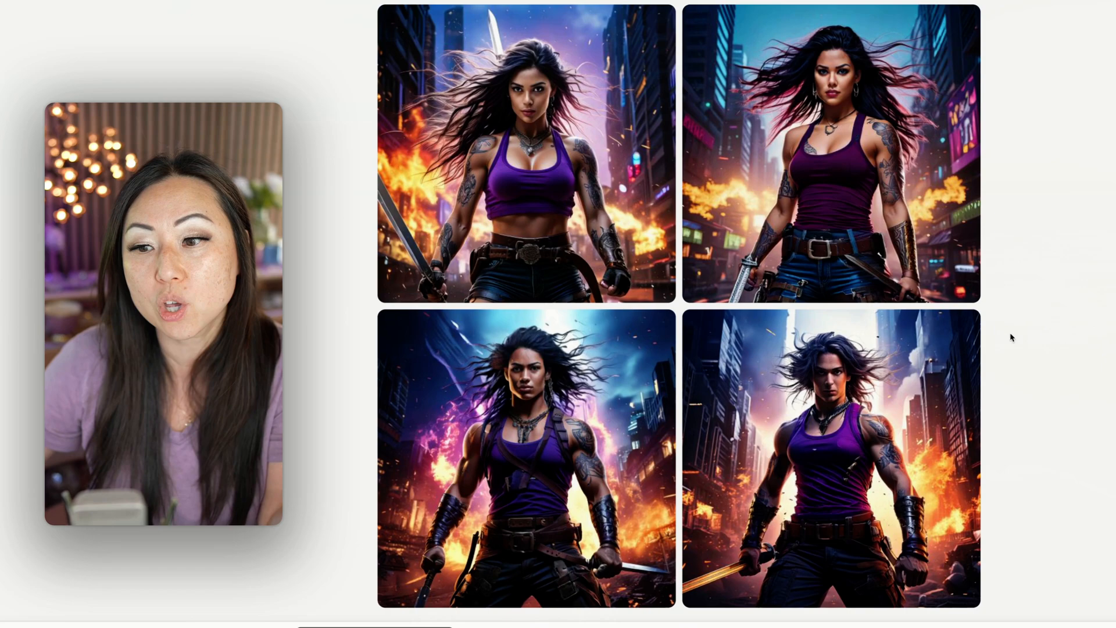
mouse_move(1043, 330)
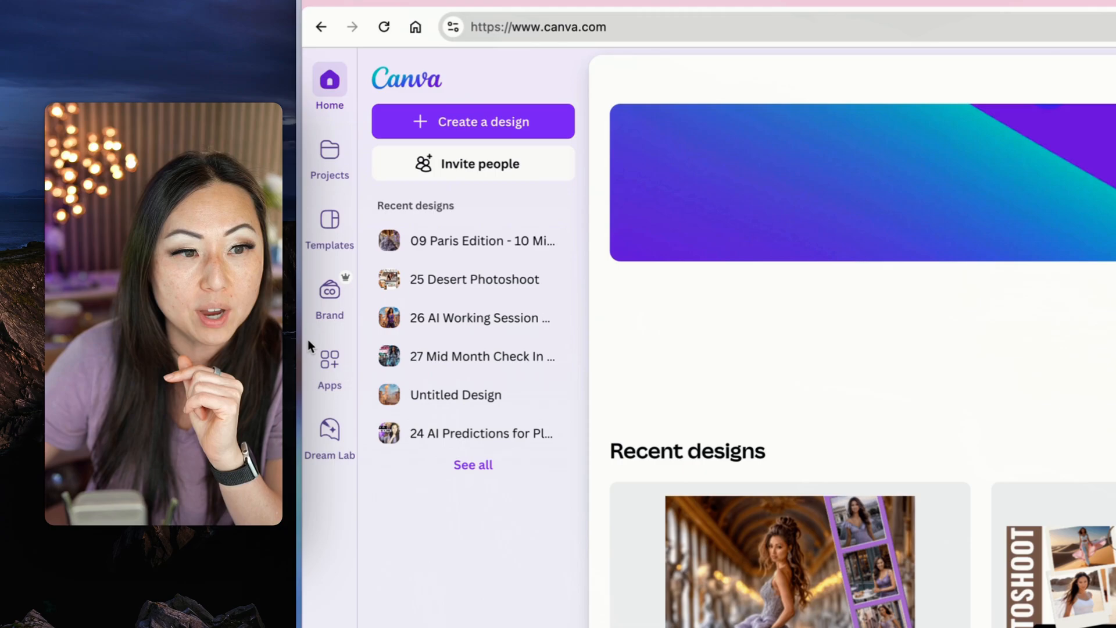
Rerun the action-shot prompt in Canva Dream Lab, yielding three images and one policy block.
click(329, 432)
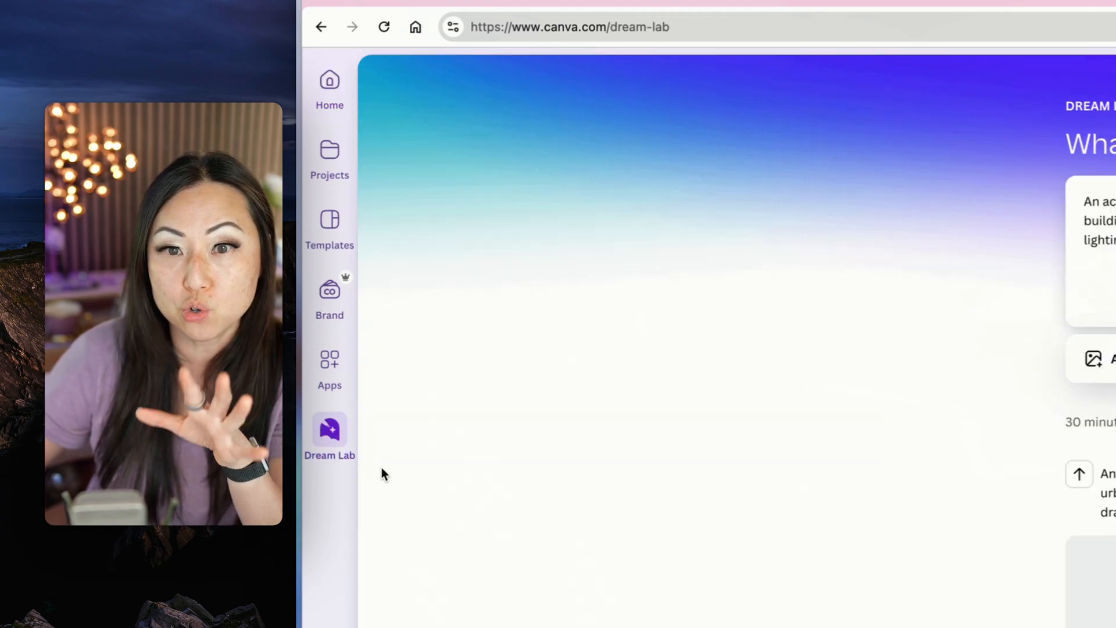
scroll(down, 3)
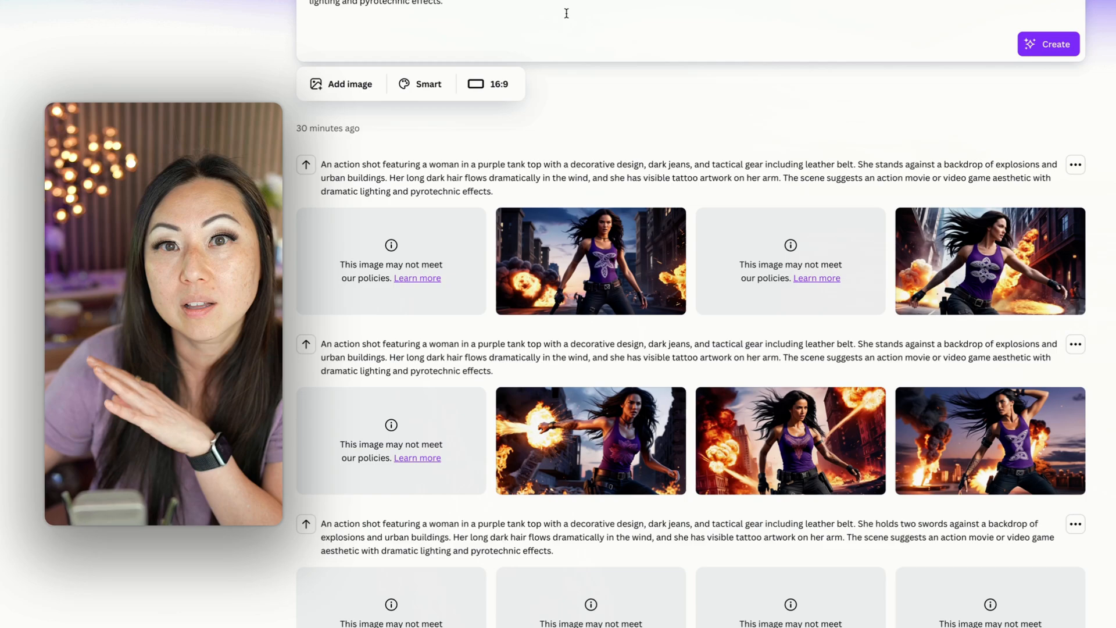
click(1048, 43)
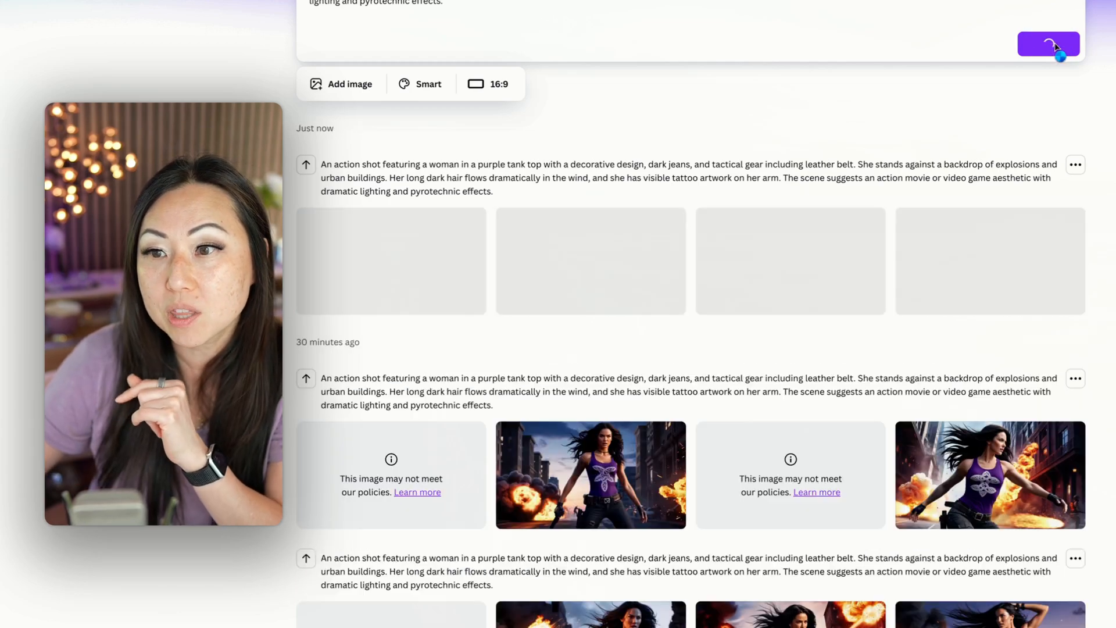
scroll(down, 3)
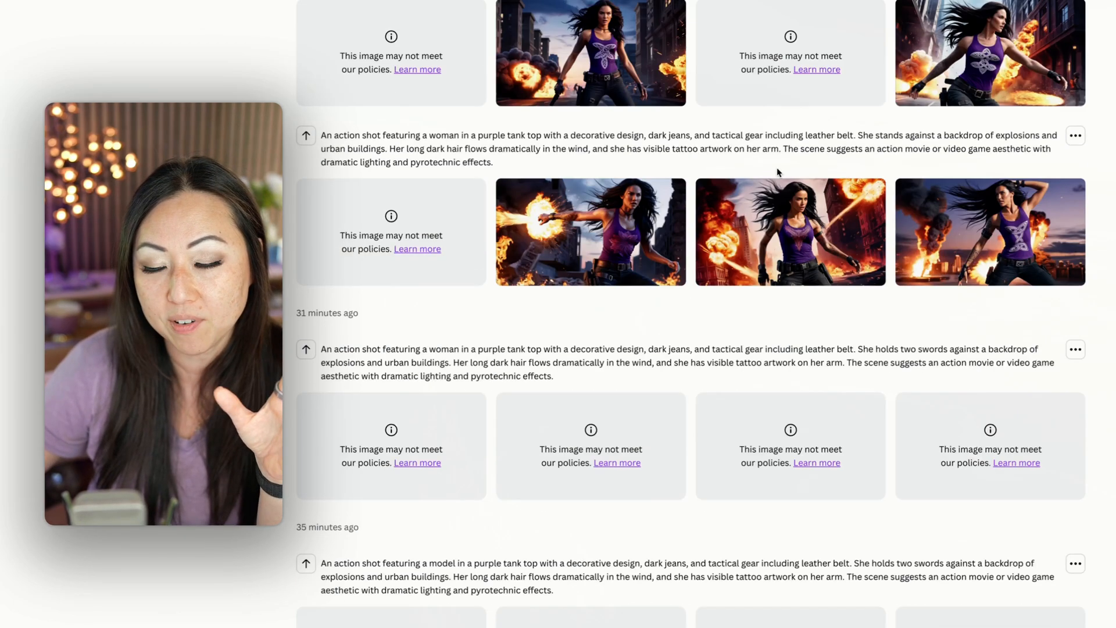
scroll(down, 3)
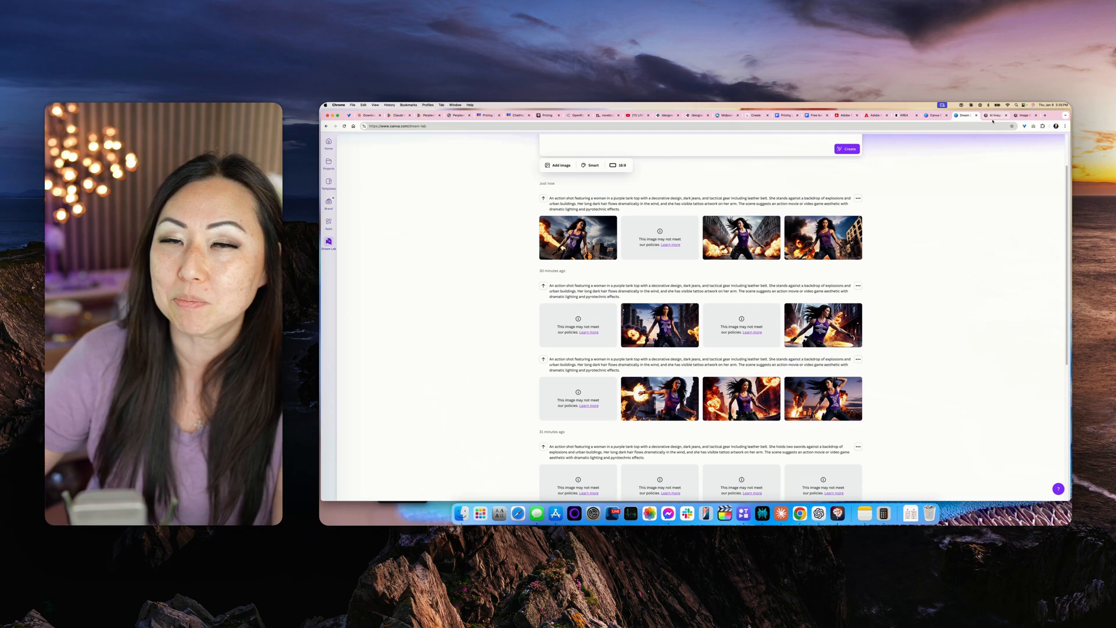
mouse_move(993, 115)
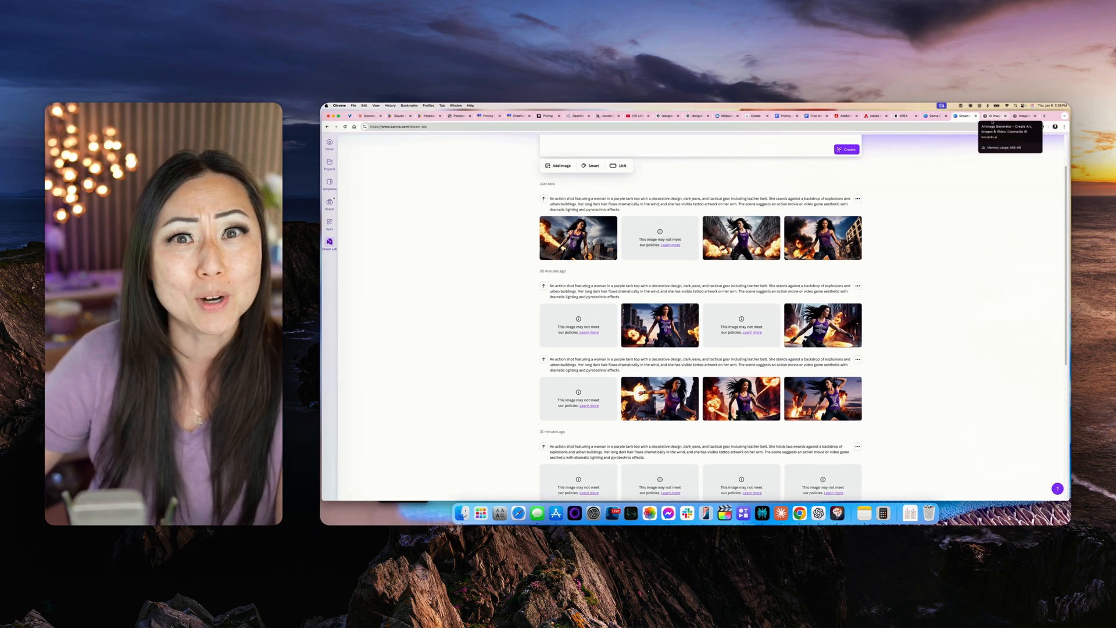
Switch to Leonardo.Ai and review the two Phoenix 1.0 heroine batches.
click(993, 116)
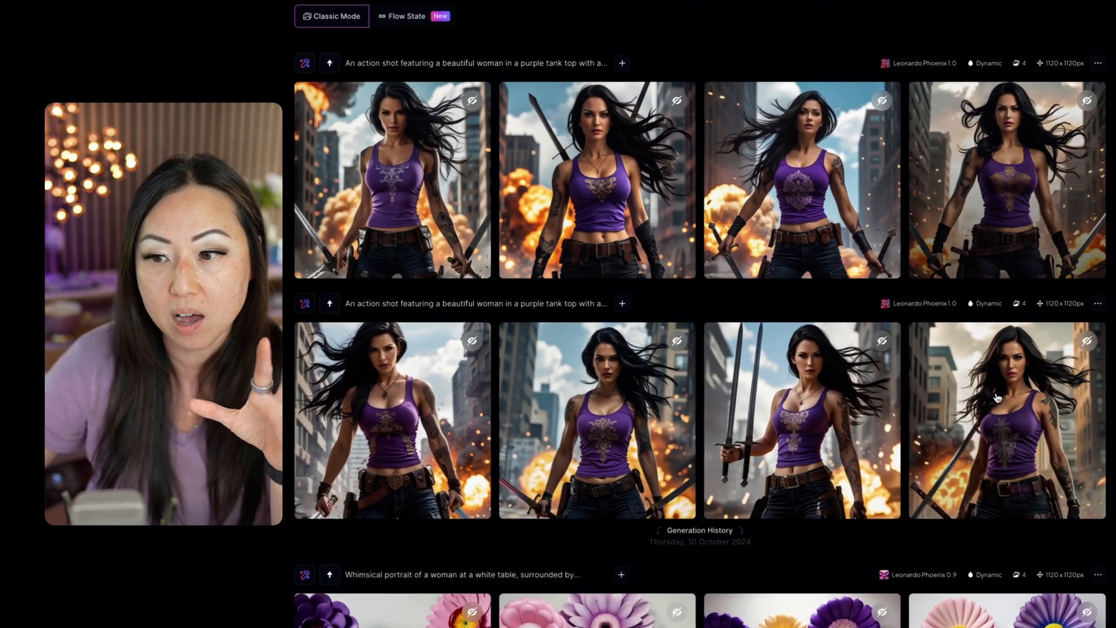
mouse_move(949, 251)
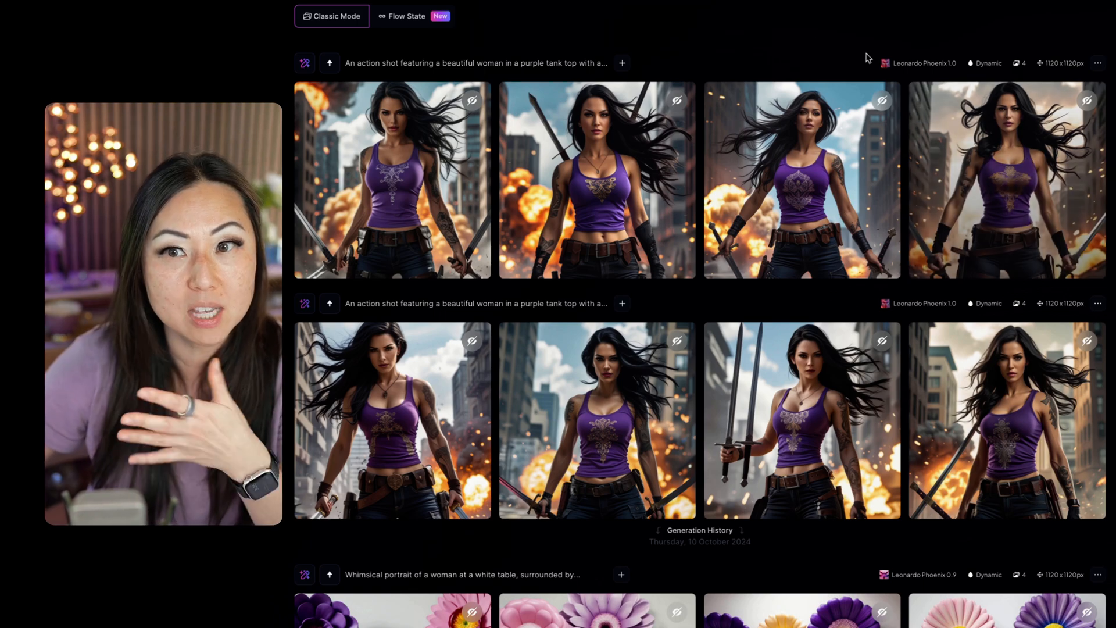
click(574, 58)
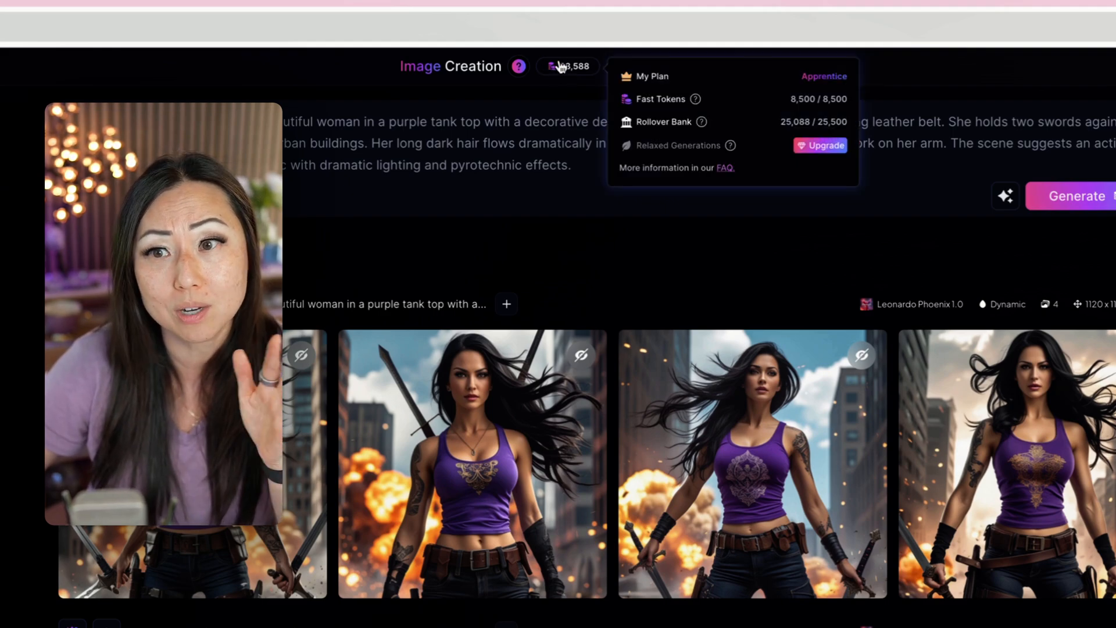
mouse_move(768, 74)
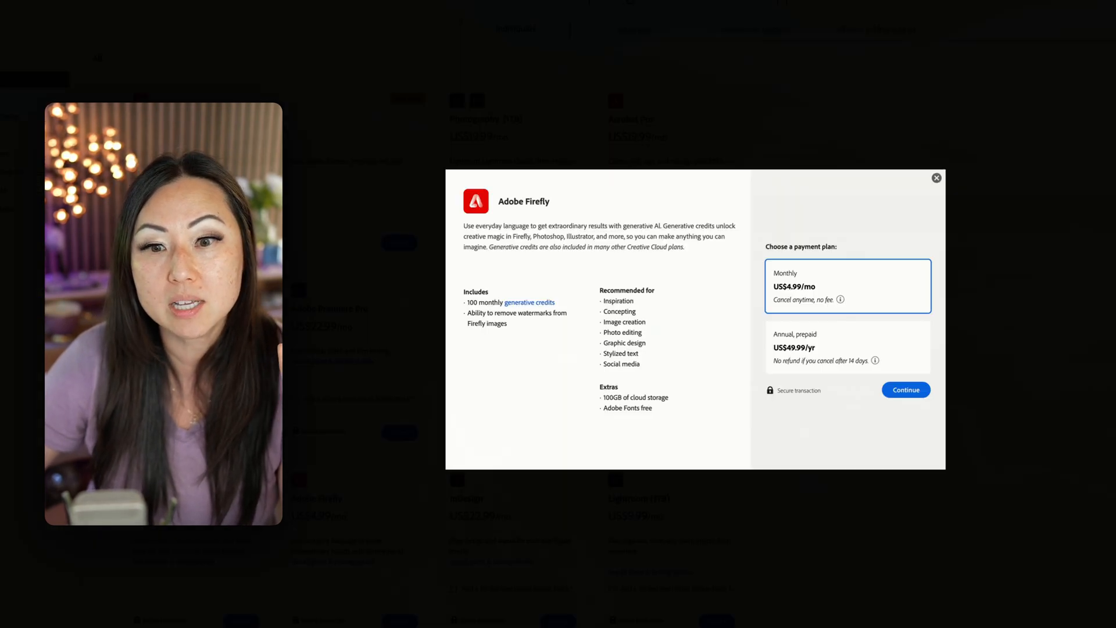
Close the Adobe Firefly plan pricing dialog.
click(937, 177)
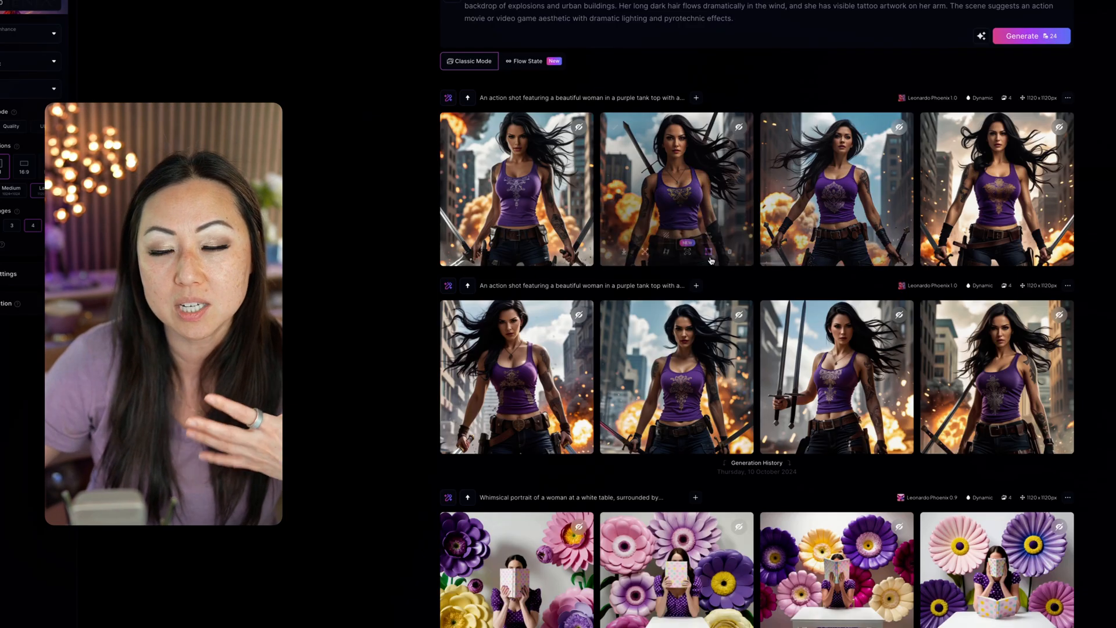
View a Leonardo.Ai heroine image full size, then switch to the YouTube livestream tab.
click(676, 188)
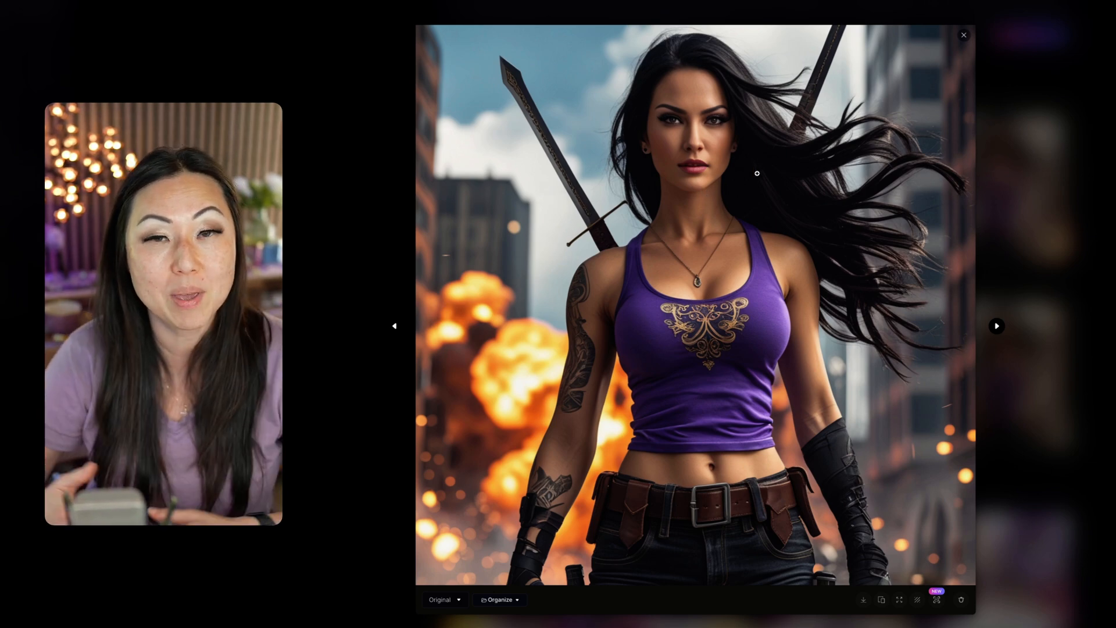
click(965, 34)
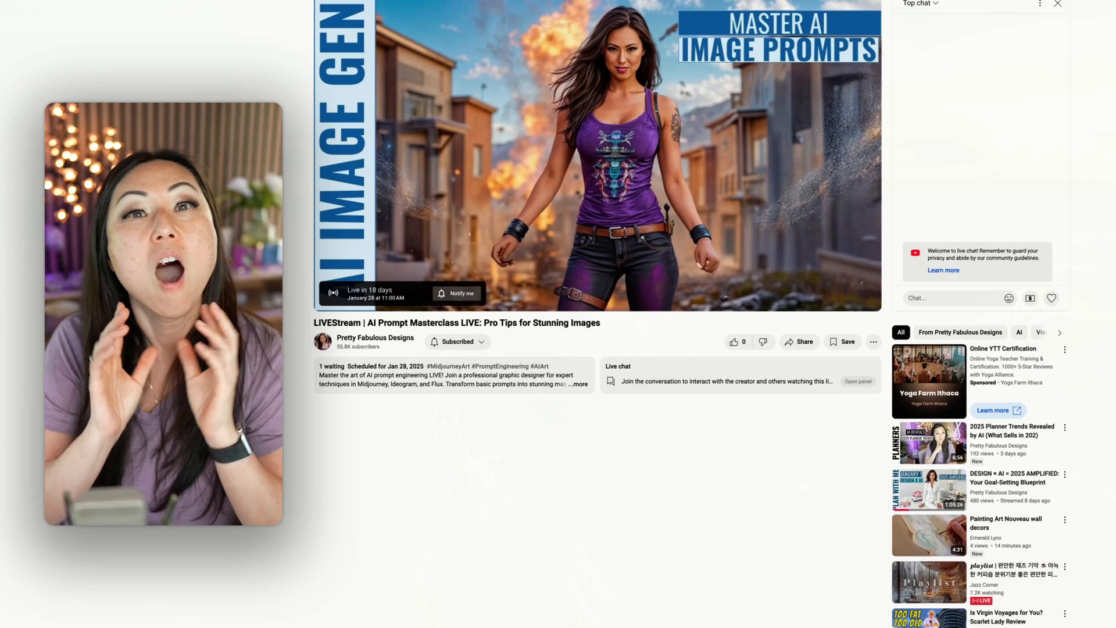
click(1059, 4)
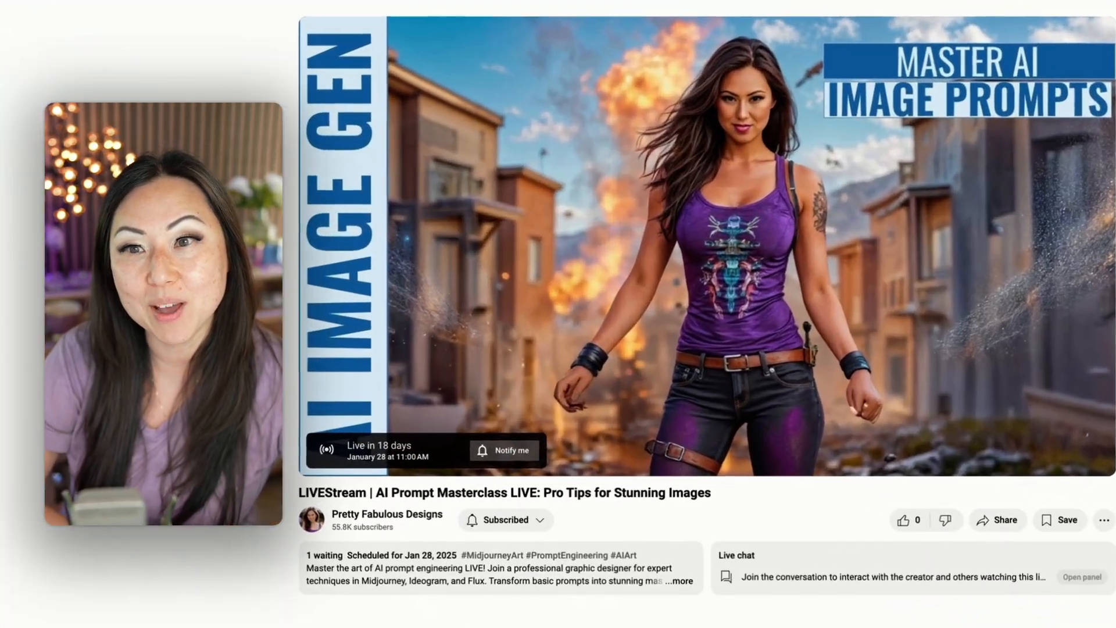